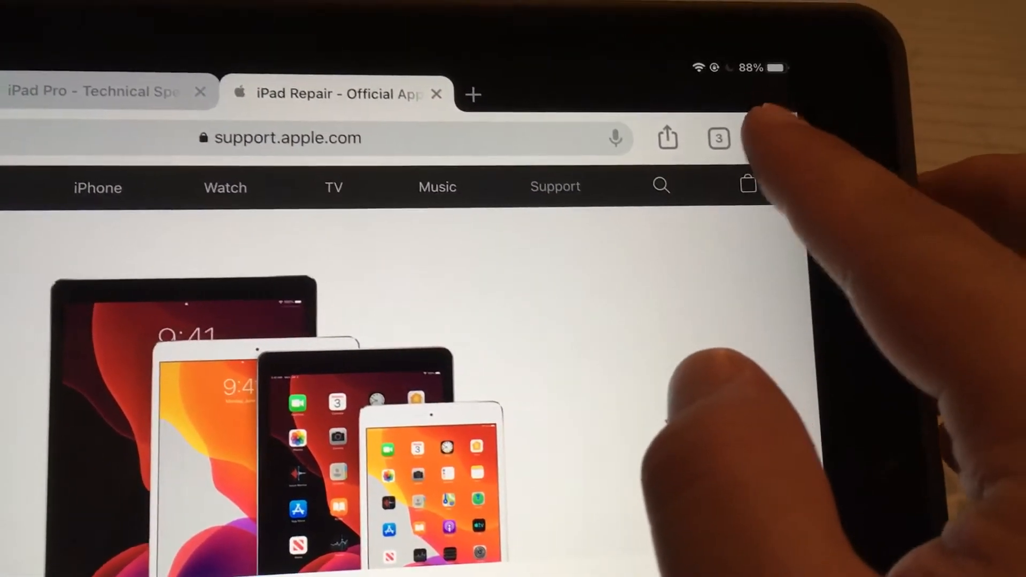
Open Chrome's History list from the ••• menu
{"action": "left_click", "coordinate": [750, 64]}
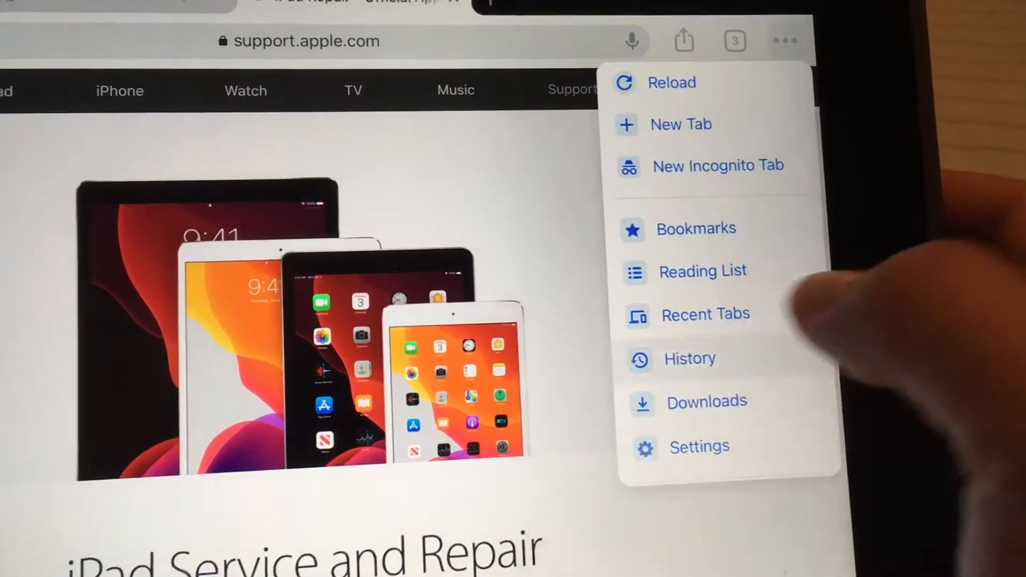
{"action": "left_click", "coordinate": [689, 358]}
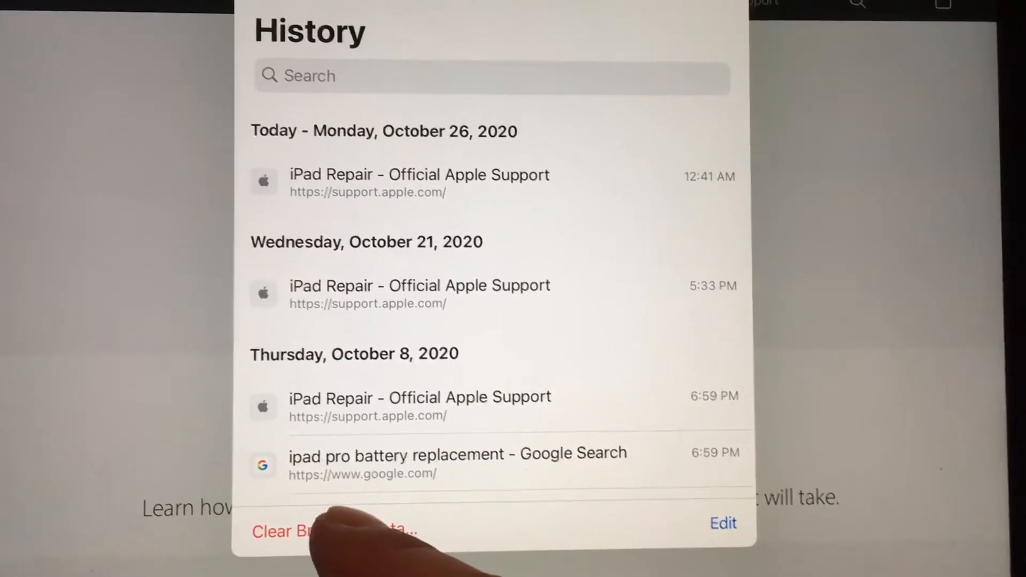
Open Clear Browsing Data from History and show its Time Range options
{"action": "left_click", "coordinate": [301, 531]}
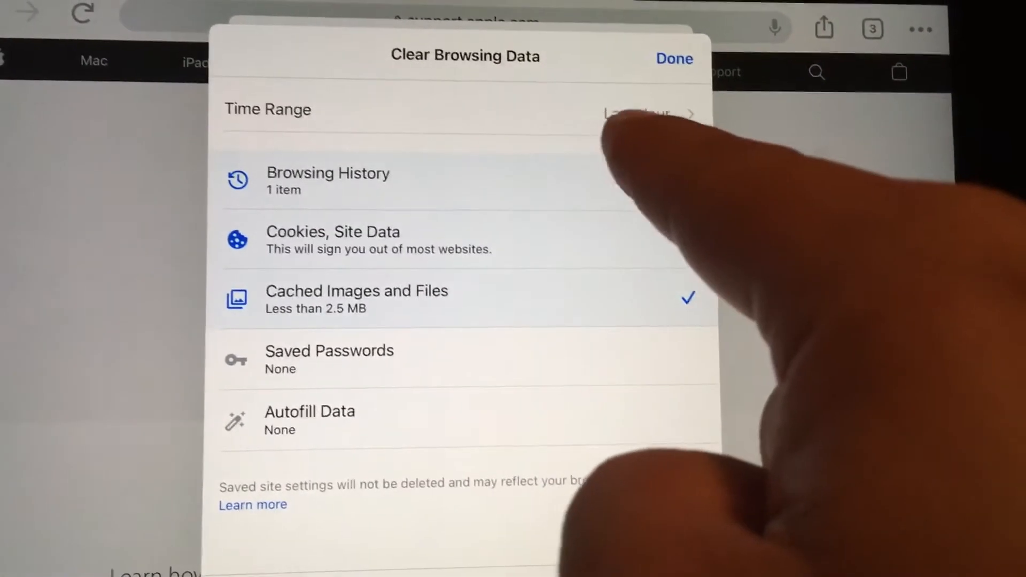
{"action": "left_click", "coordinate": [642, 114]}
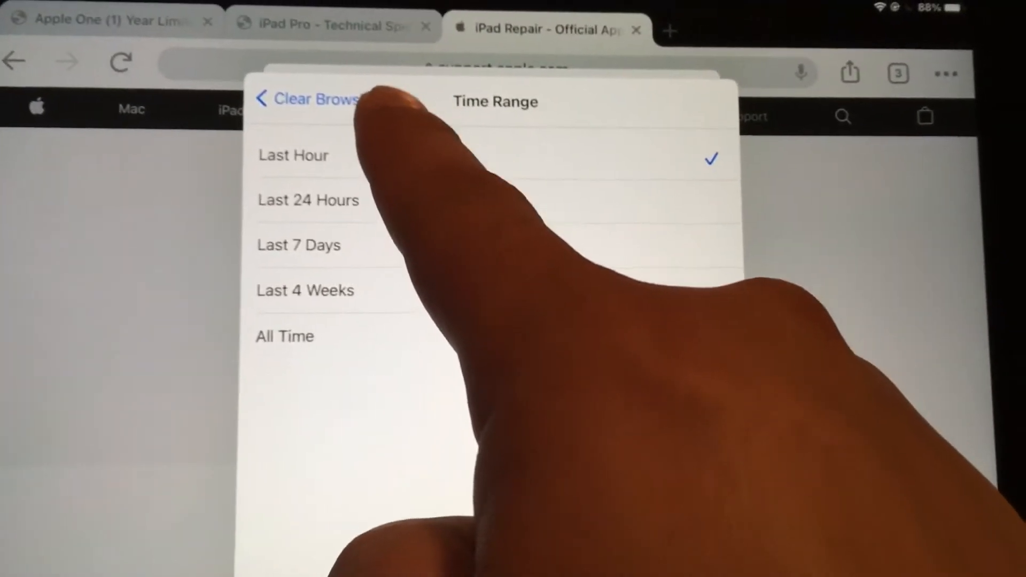
Clear the last hour's history, cookies, site data and cached files
{"action": "left_click", "coordinate": [308, 99]}
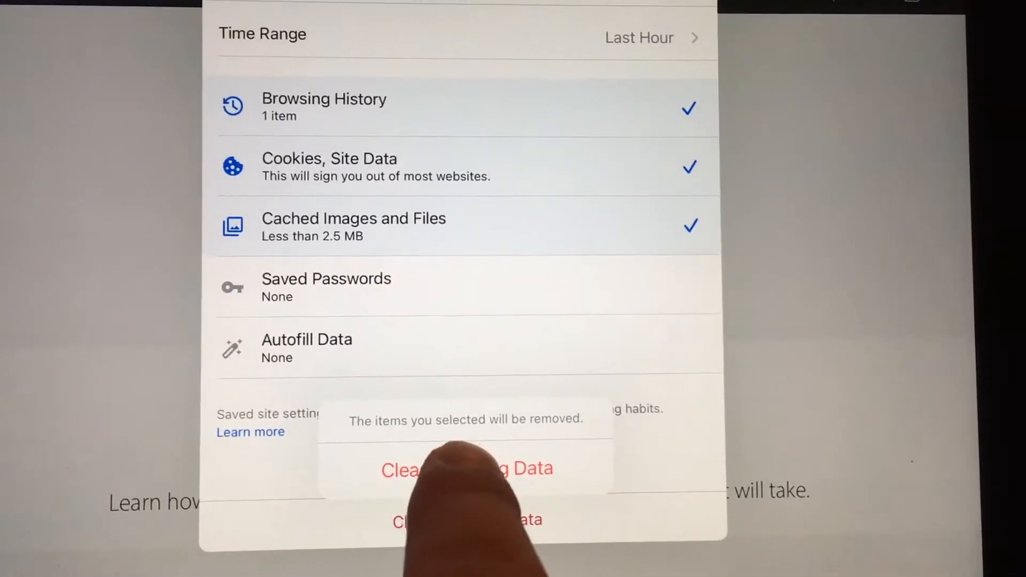
{"action": "left_click", "coordinate": [465, 470]}
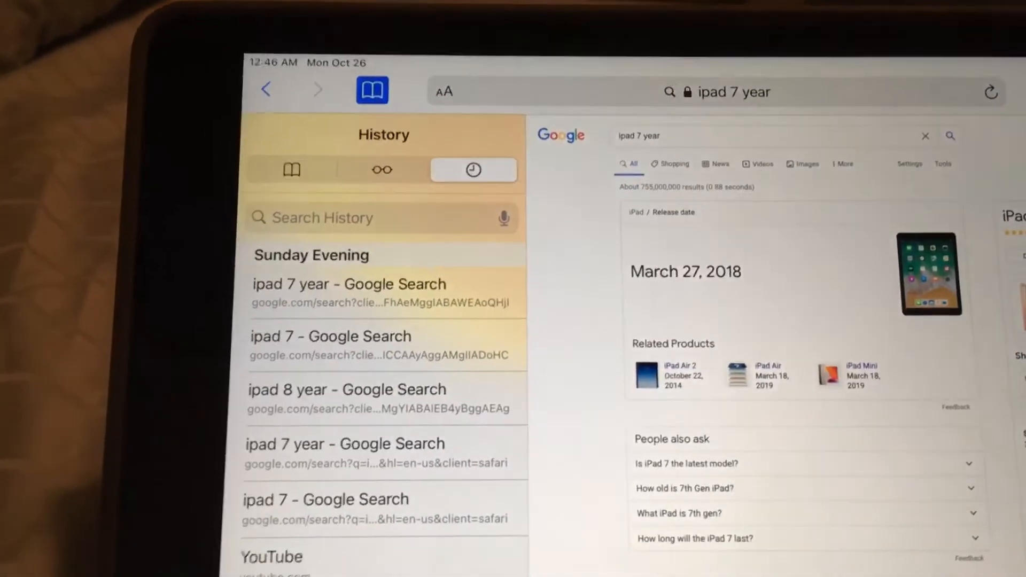
Scroll to the bottom of Safari's History and tap Clear to show the time ranges
{"action": "scroll", "scroll_direction": "down", "scroll_amount": 3}
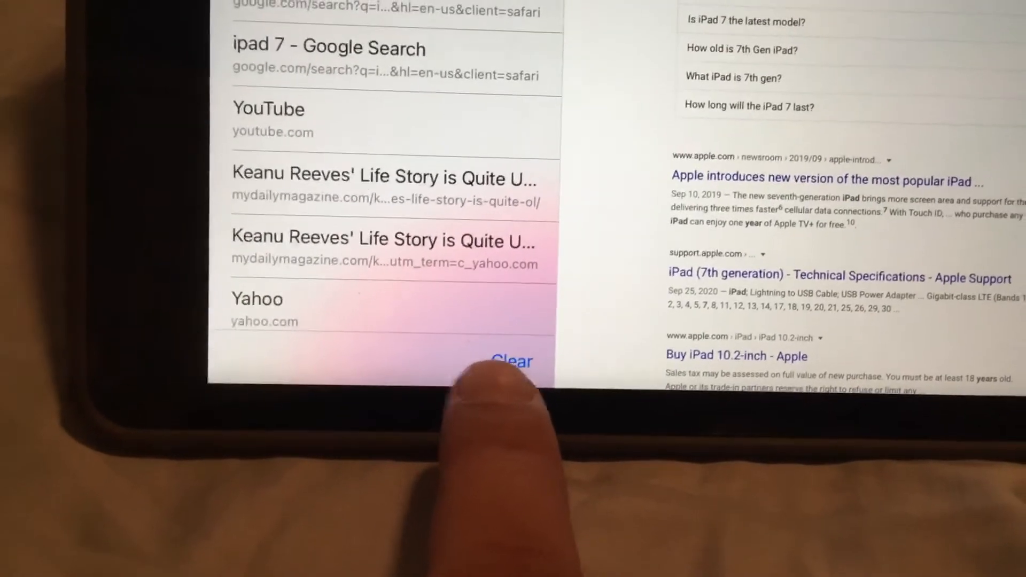
{"action": "left_click", "coordinate": [513, 360]}
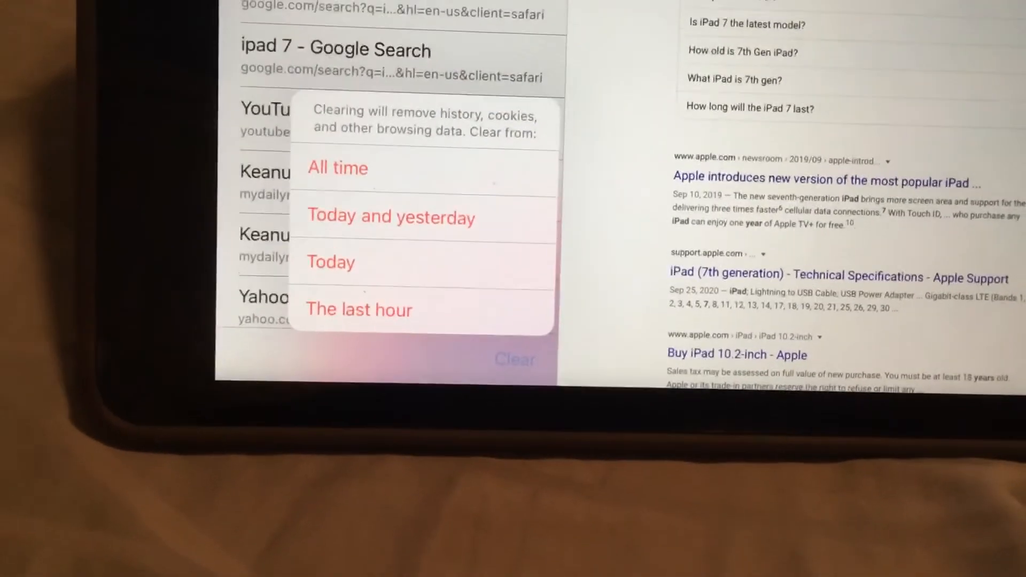